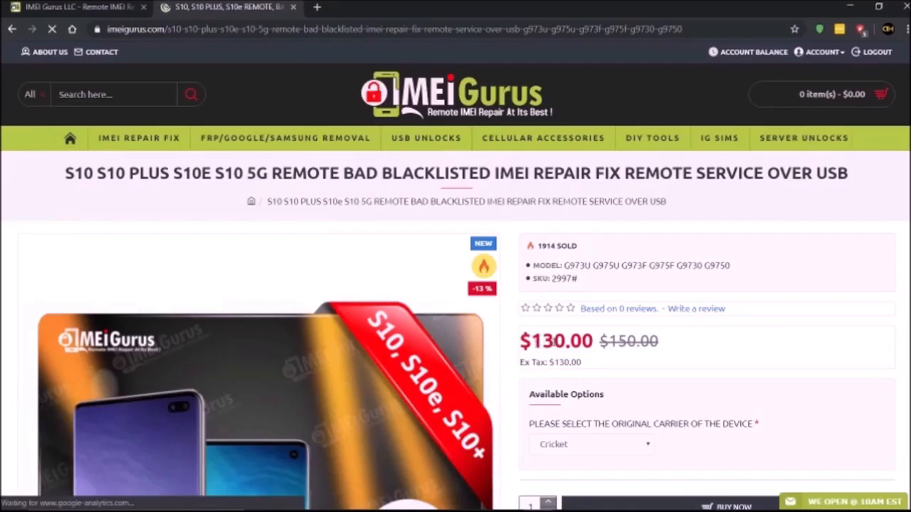
# - Highlight the $130.00 price and reveal the original-carrier choices from Cricket to International
pyautogui.doubleClick(555, 342)
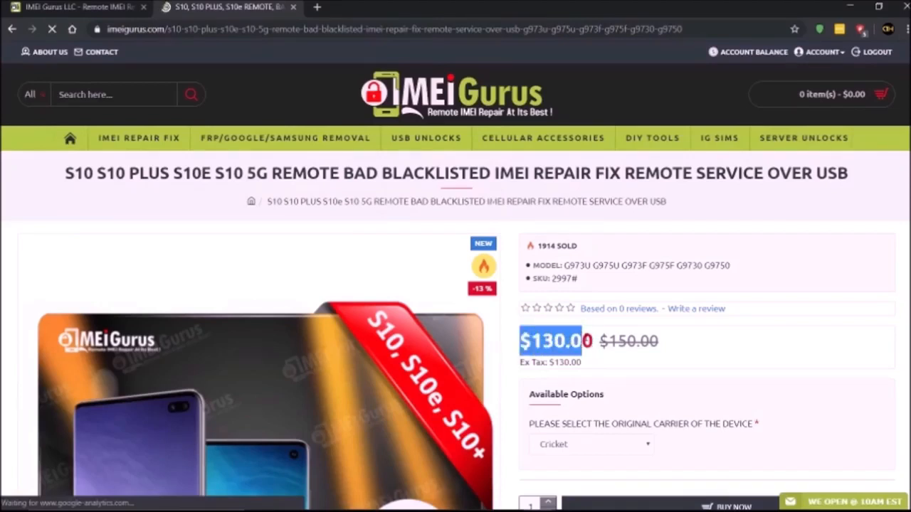
pyautogui.scroll(-3)
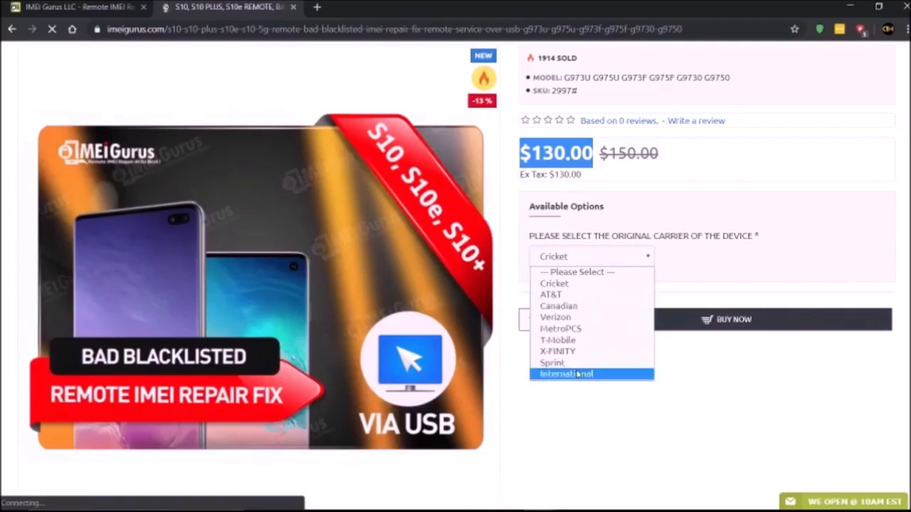
pyautogui.moveTo(560, 328)
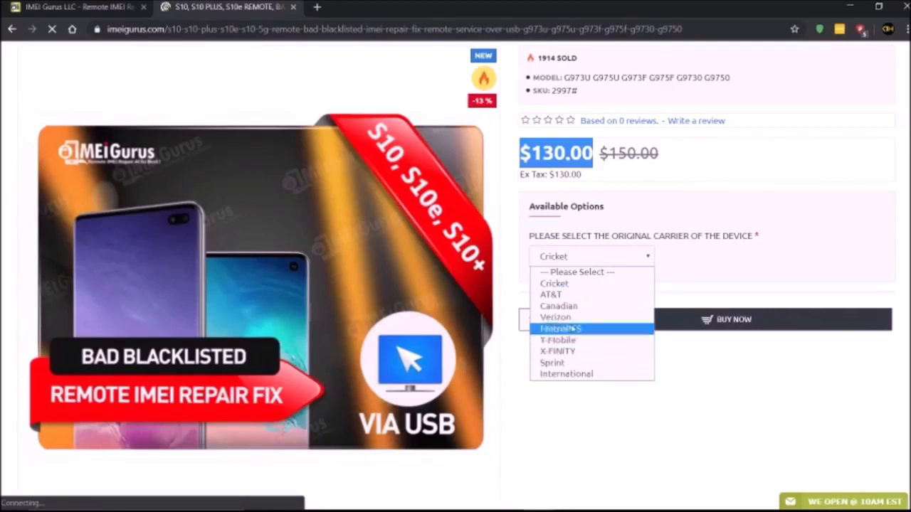
pyautogui.moveTo(683, 406)
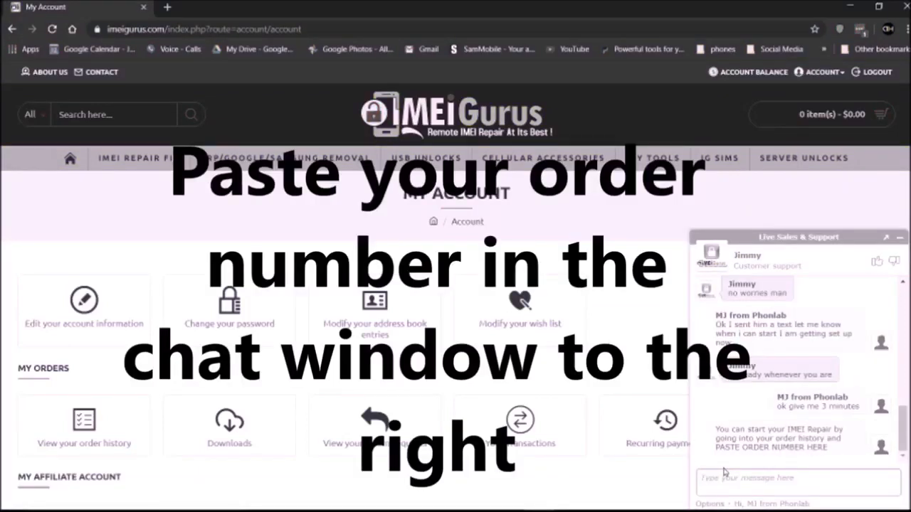
# - Start entering text into the Live Sales & Support chat on My Account
pyautogui.write('H')
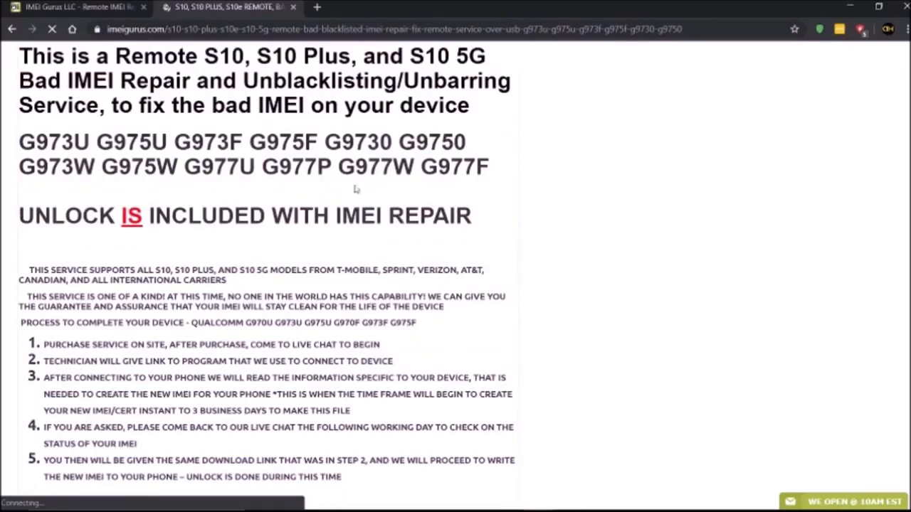
pyautogui.moveTo(20, 56); pyautogui.dragTo(72, 105)
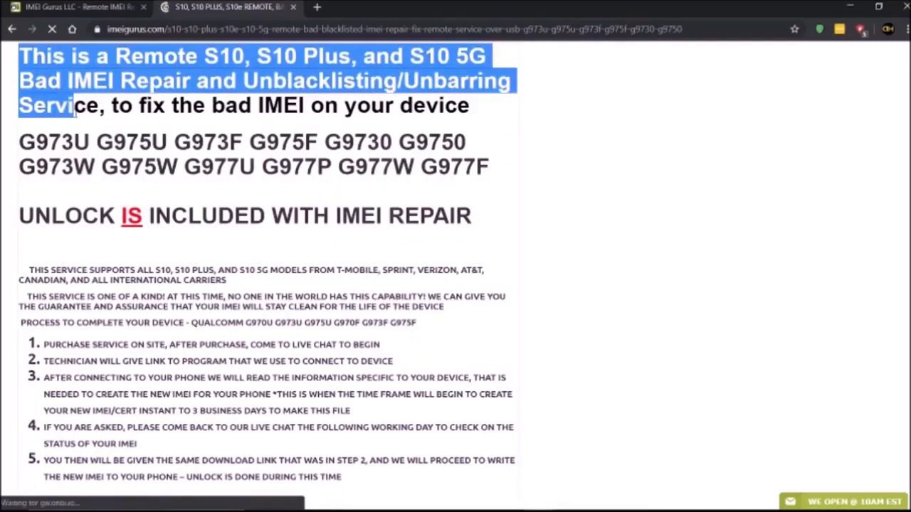
pyautogui.moveTo(64, 105); pyautogui.dragTo(463, 217)
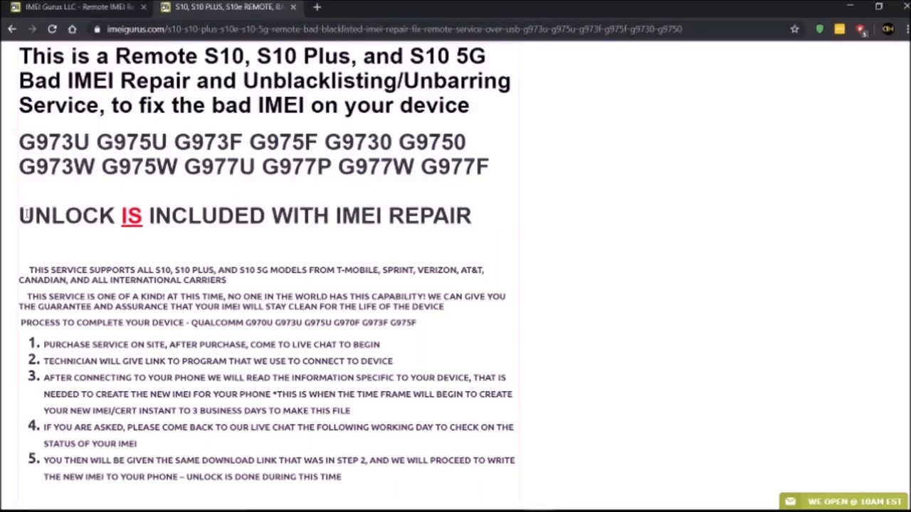
pyautogui.tripleClick(245, 216)
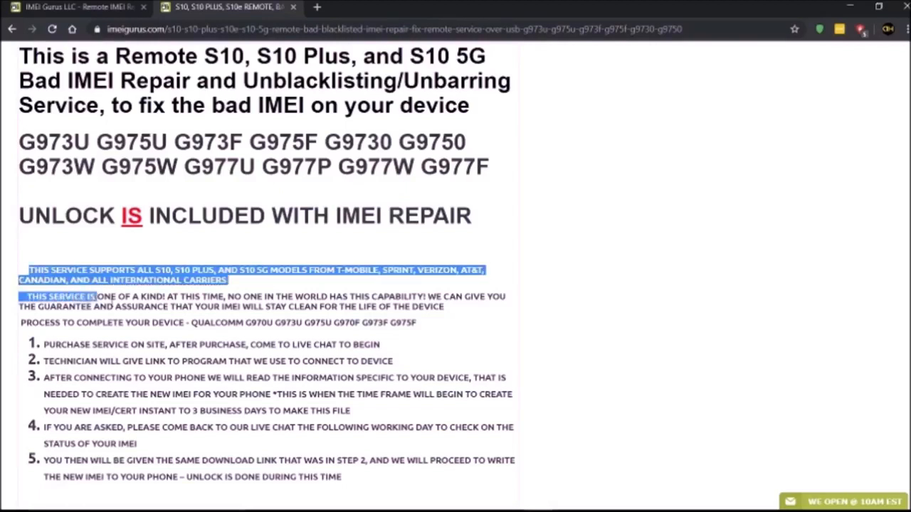
pyautogui.moveTo(97, 297); pyautogui.dragTo(416, 322)
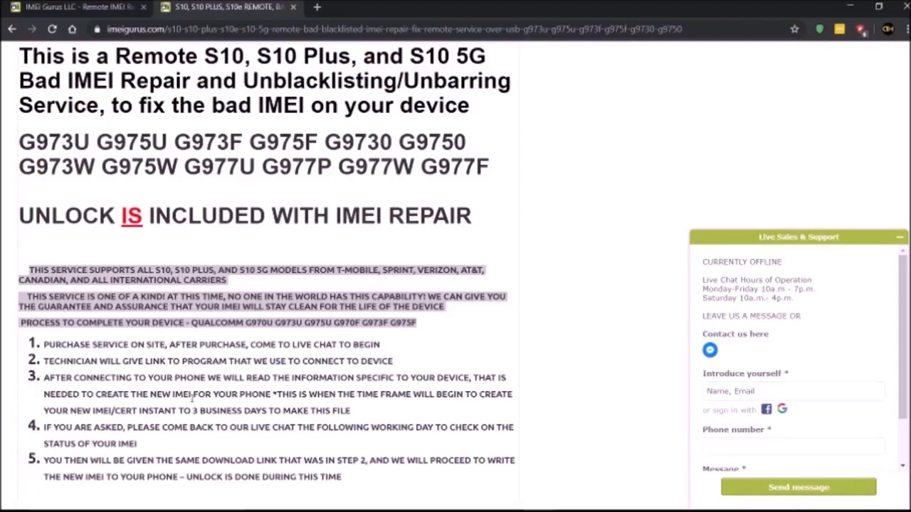
pyautogui.scroll(-3)
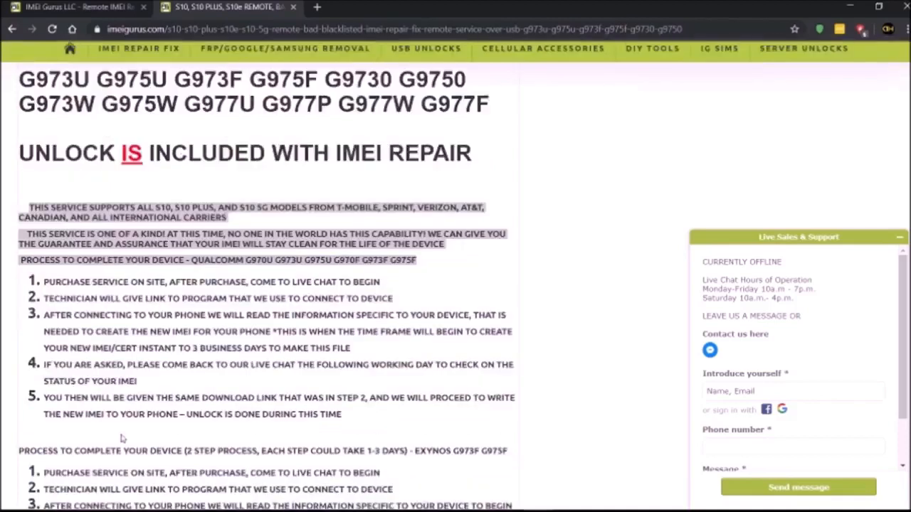
pyautogui.scroll(-3)
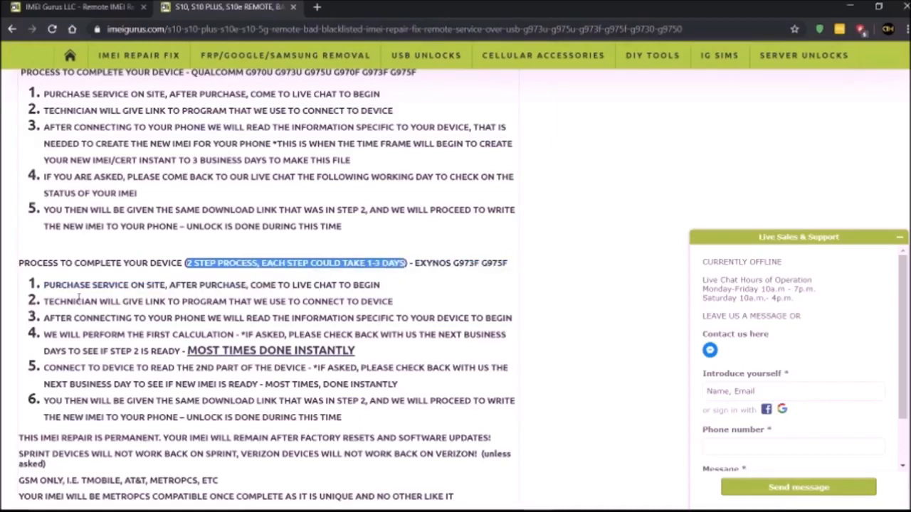
pyautogui.moveTo(205, 302)
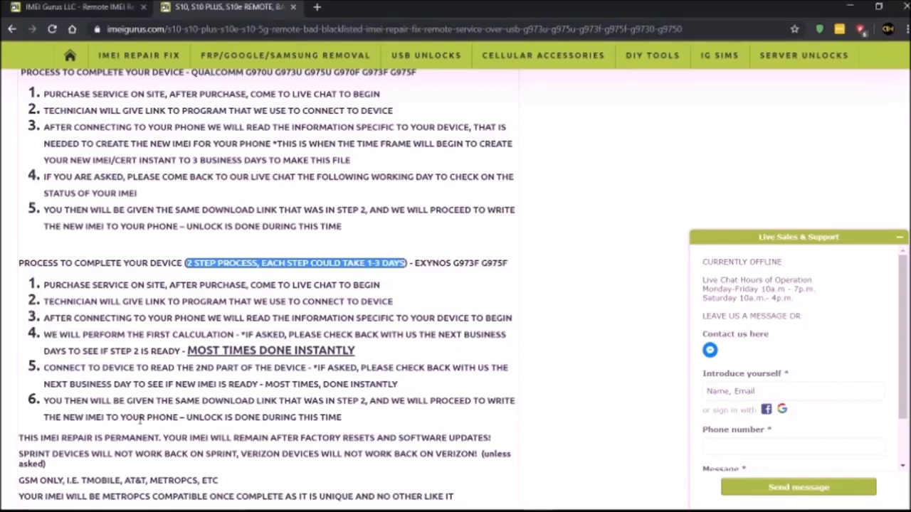
pyautogui.scroll(-3)
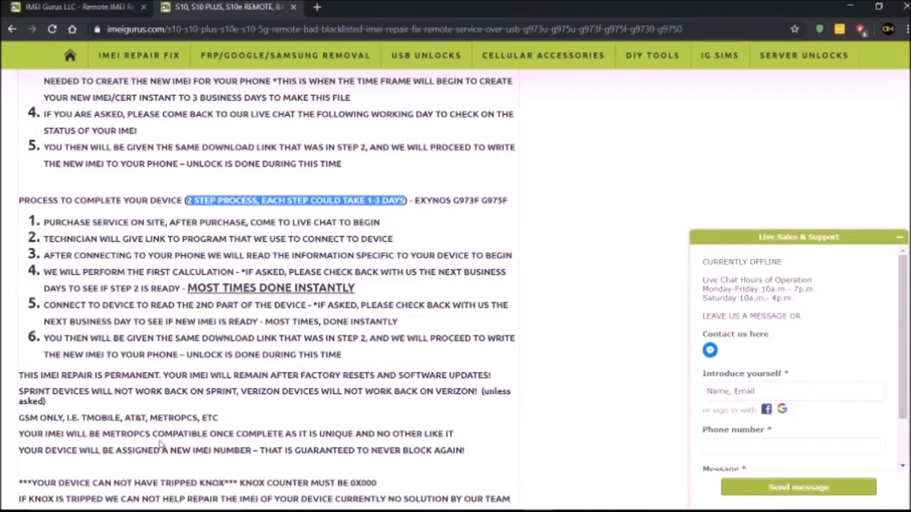
pyautogui.scroll(-3)
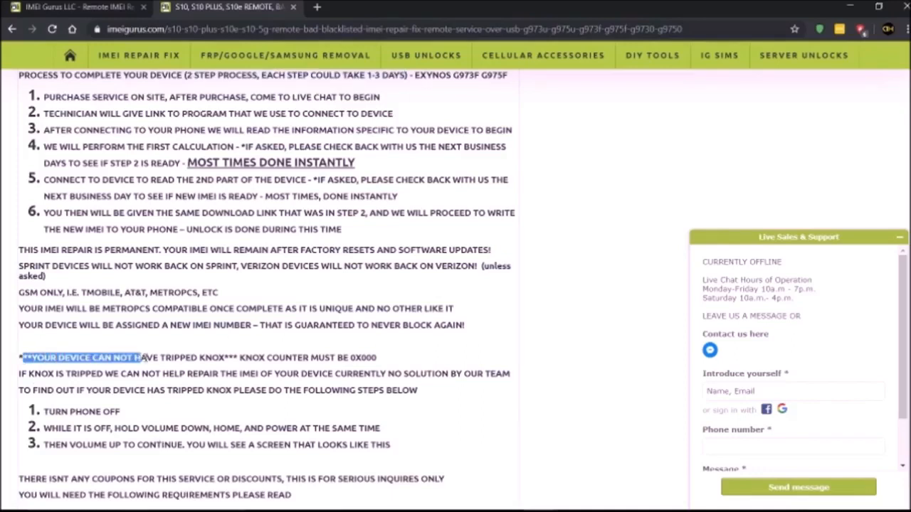
pyautogui.moveTo(143, 357); pyautogui.dragTo(381, 358)
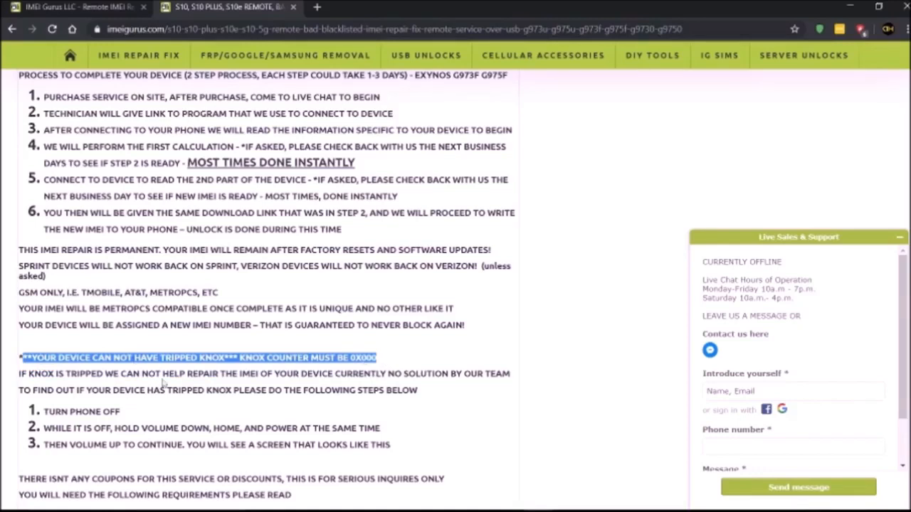
pyautogui.moveTo(320, 387)
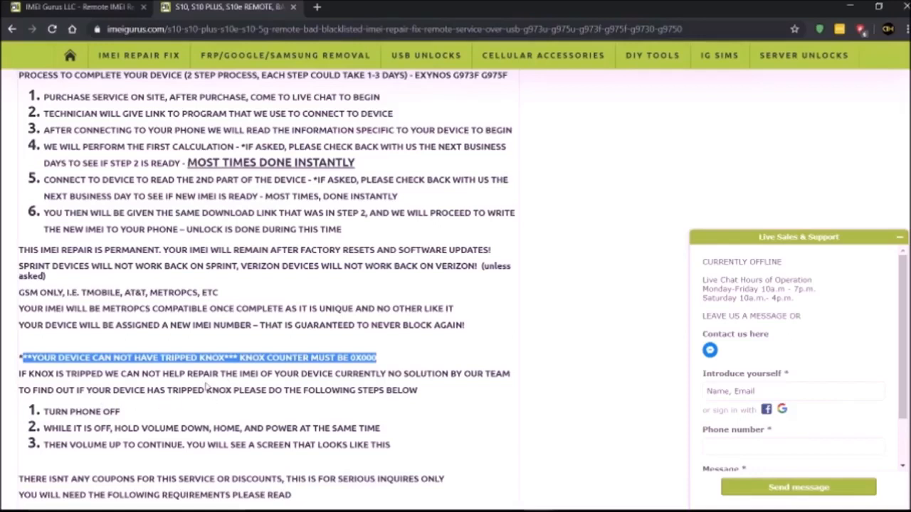
pyautogui.scroll(-3)
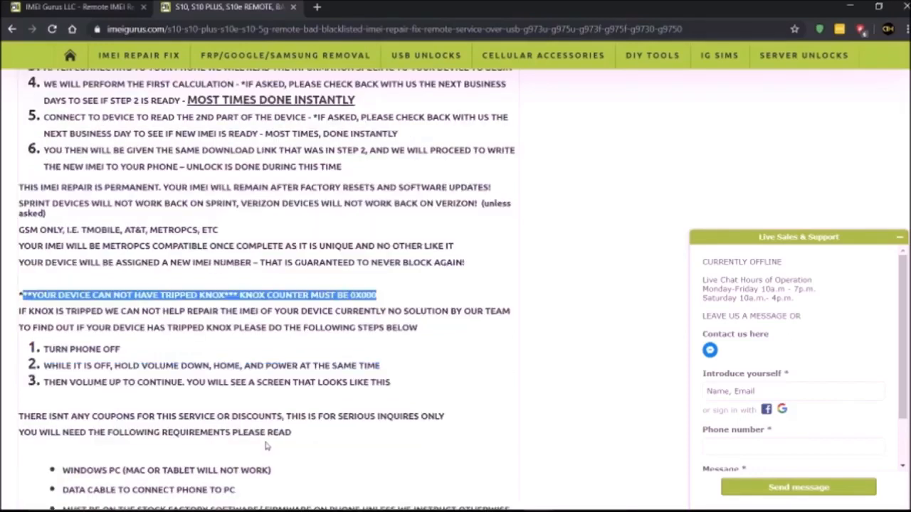
pyautogui.scroll(-3)
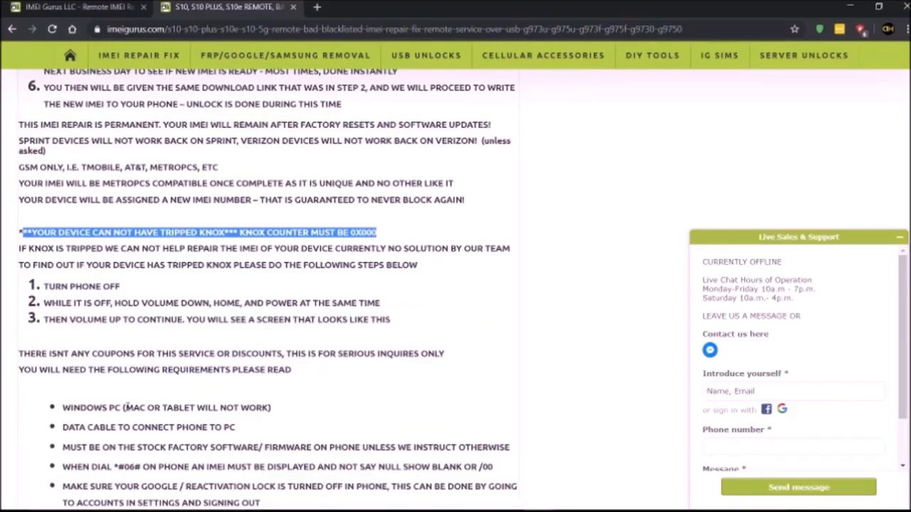
pyautogui.scroll(-3)
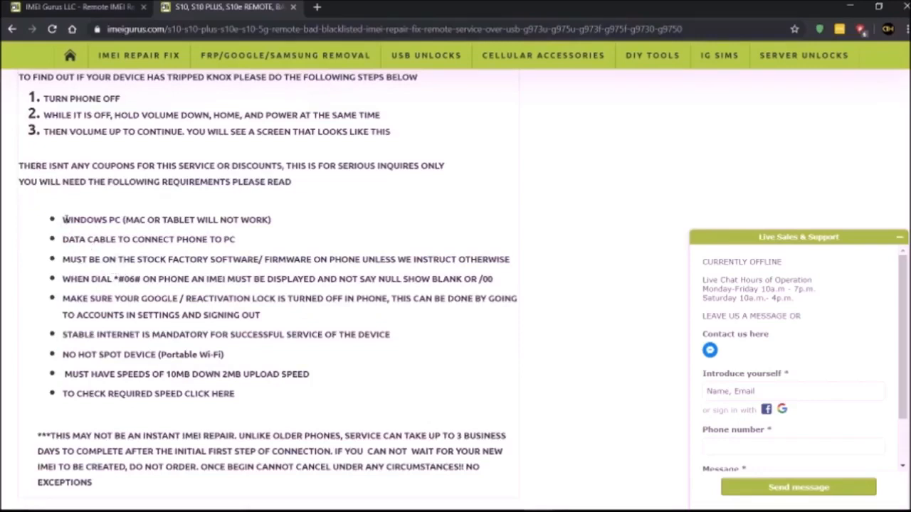
pyautogui.moveTo(63, 219); pyautogui.dragTo(235, 393)
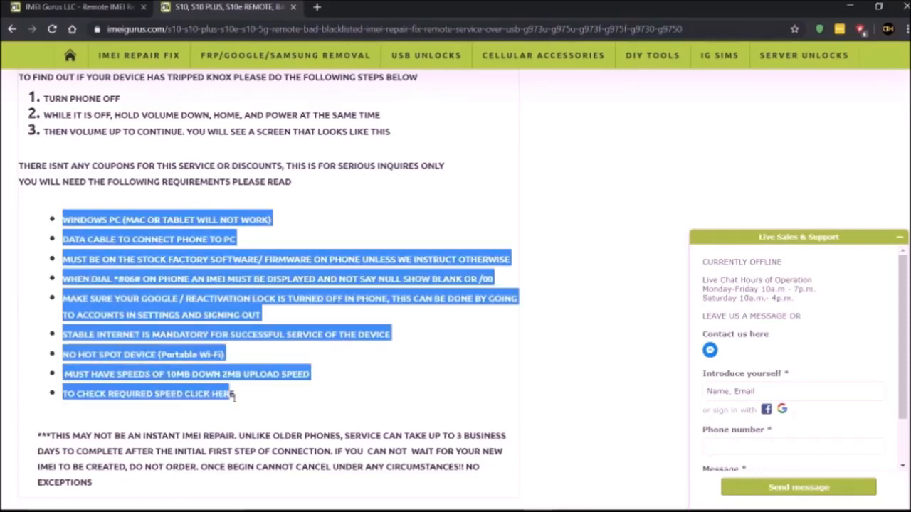
pyautogui.scroll(-3)
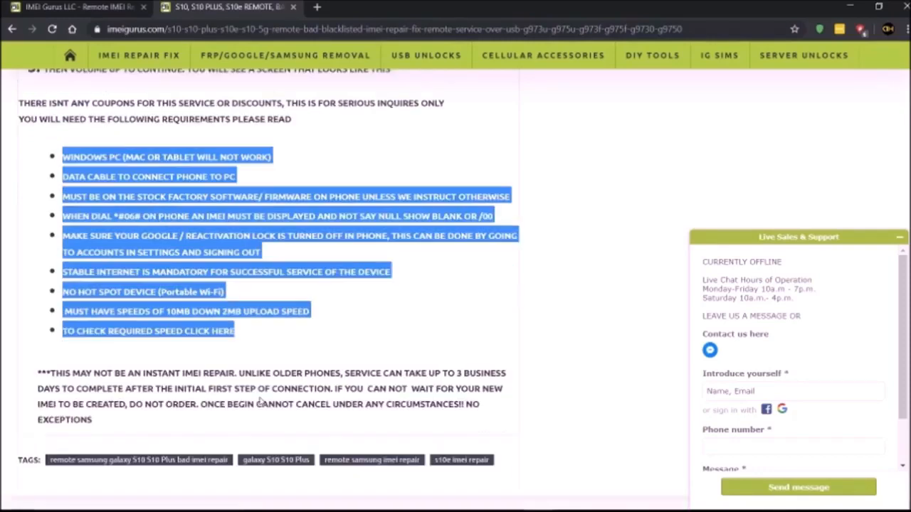
pyautogui.moveTo(339, 319)
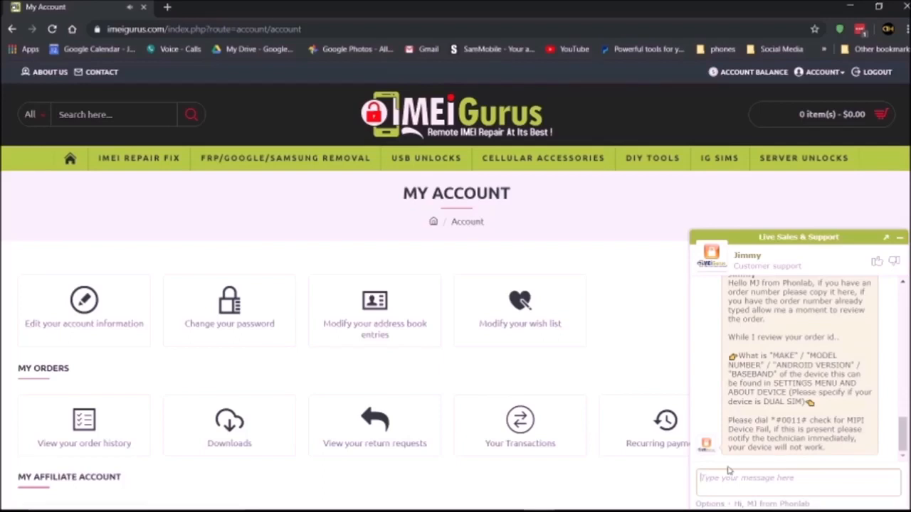
# - Send the 'T-Mobile' Note 8 device details to support in the live chat
pyautogui.scroll(3)
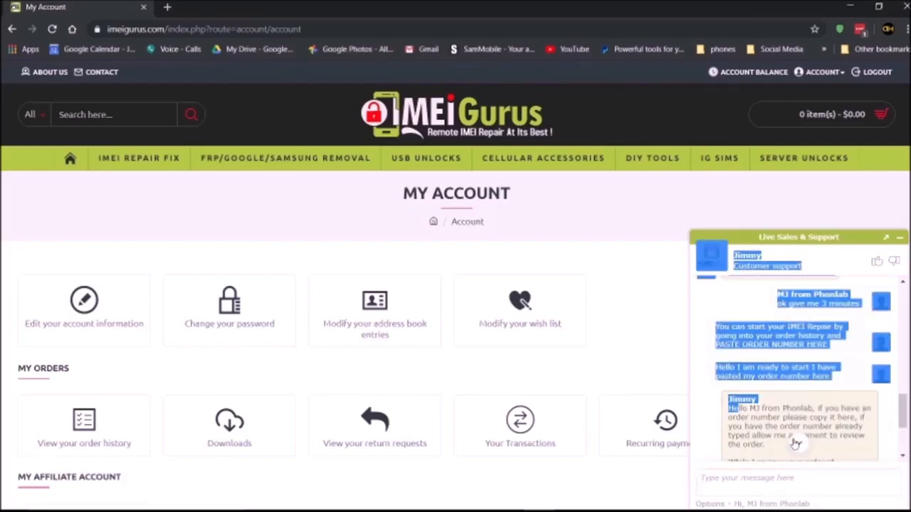
pyautogui.scroll(-3)
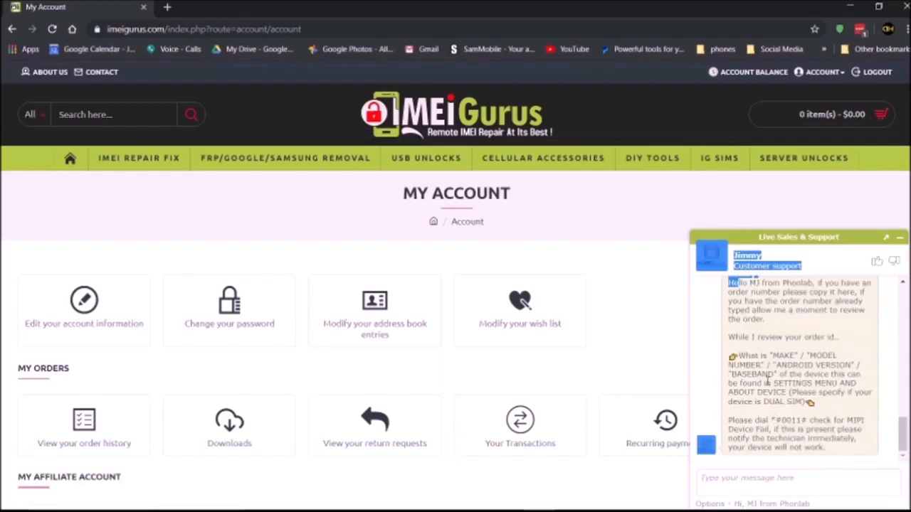
pyautogui.moveTo(780, 384)
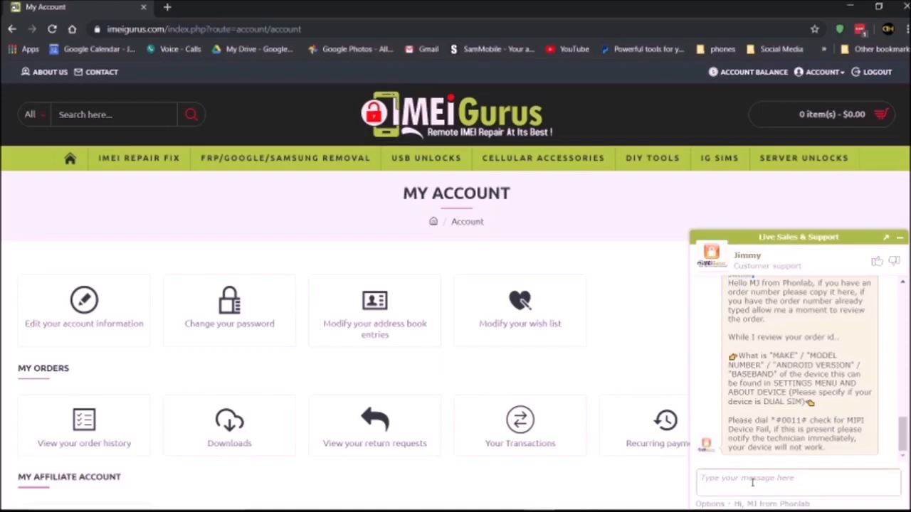
pyautogui.write('T=-')
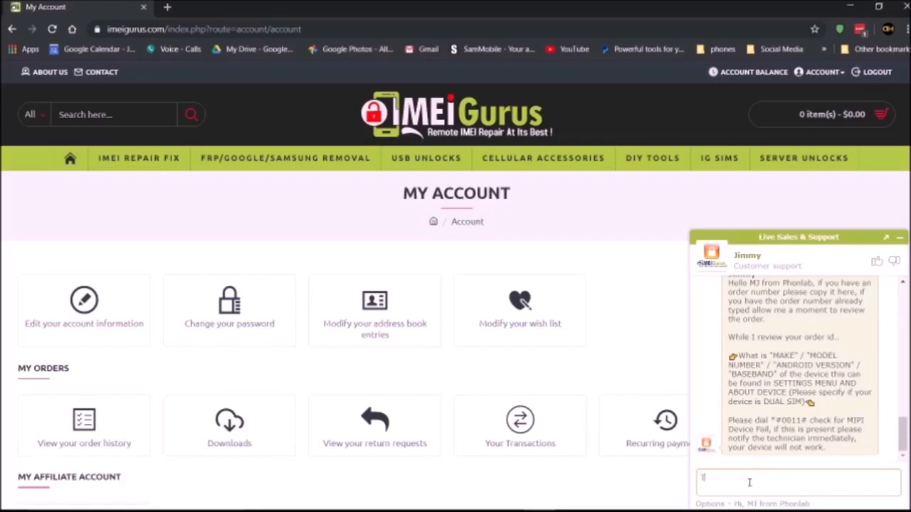
pyautogui.write('T-M')
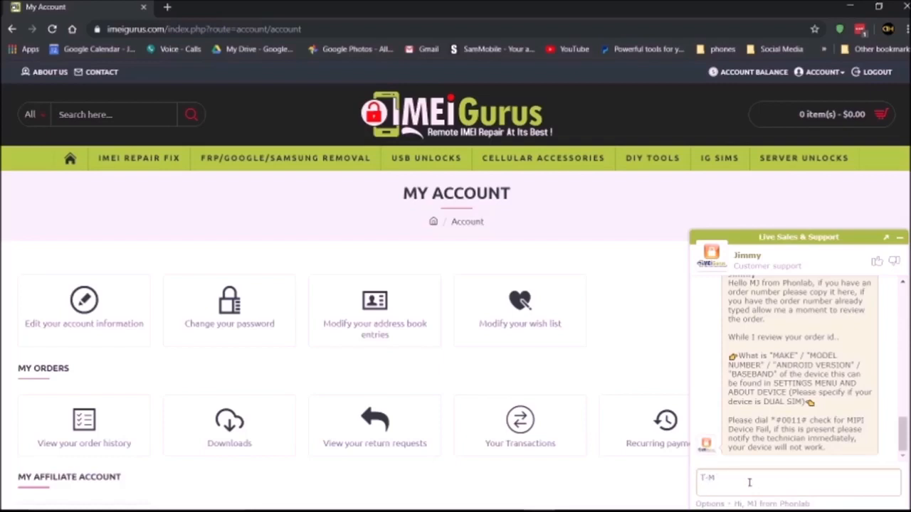
pyautogui.write('obile note 8 SM')
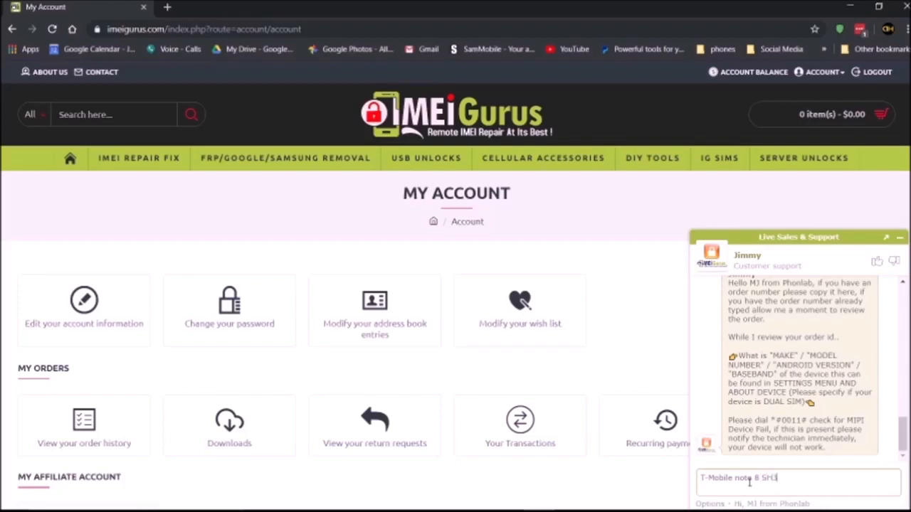
pyautogui.press('Return')
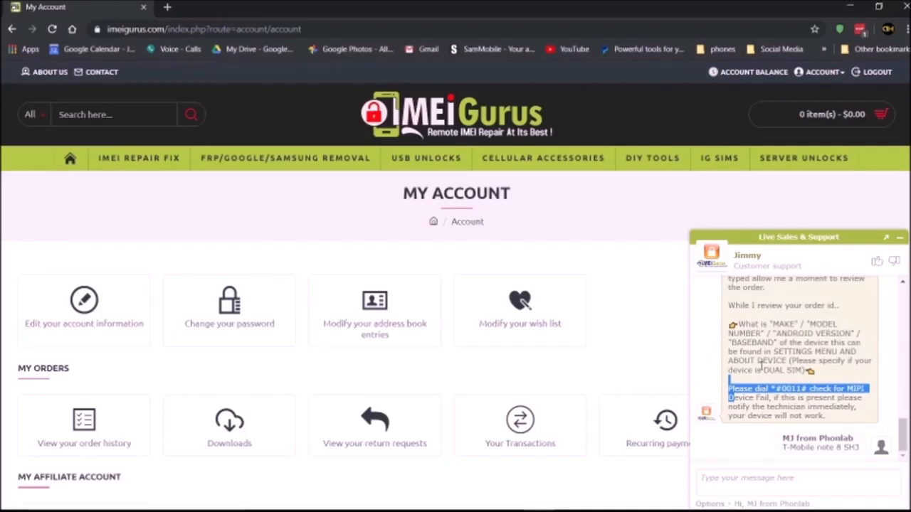
# - Read support's USB debugging steps and start downloading the customer module installer
pyautogui.scroll(-3)
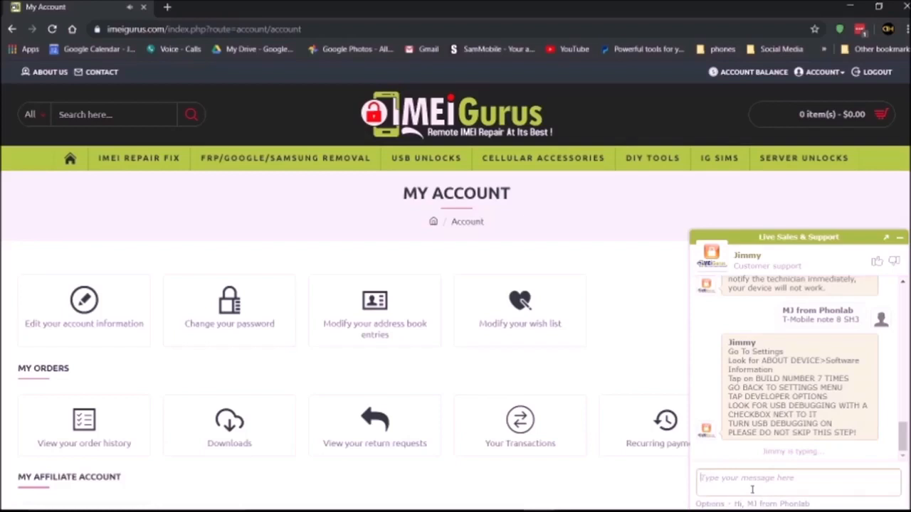
pyautogui.scroll(-3)
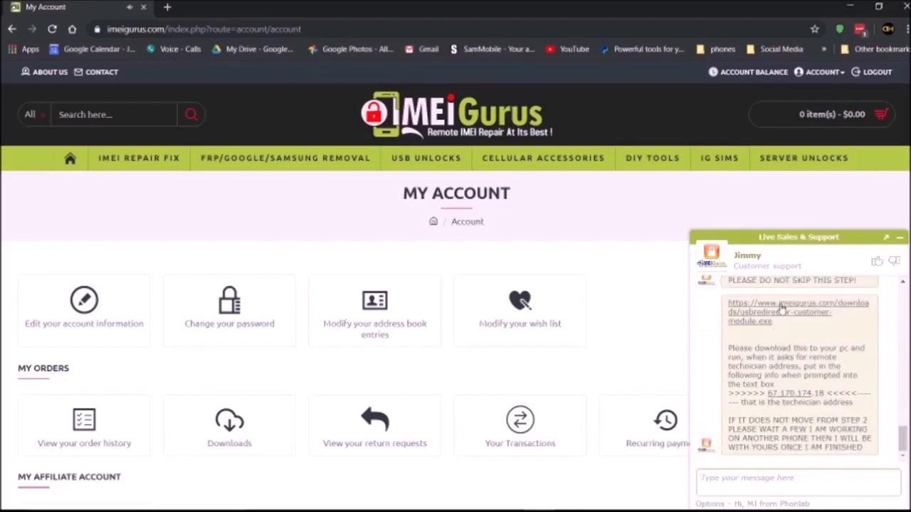
pyautogui.click(780, 312)
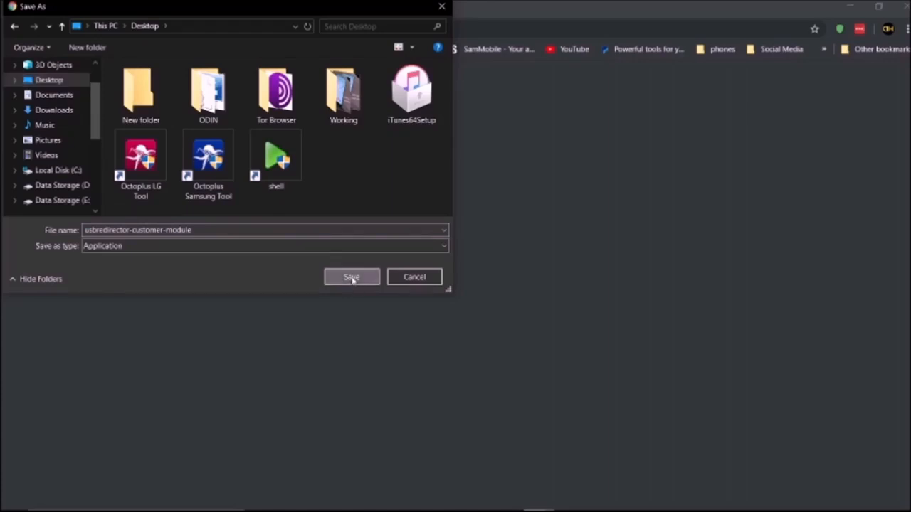
# - Save the USB Redirector customer module installer from the chat link
pyautogui.click(350, 277)
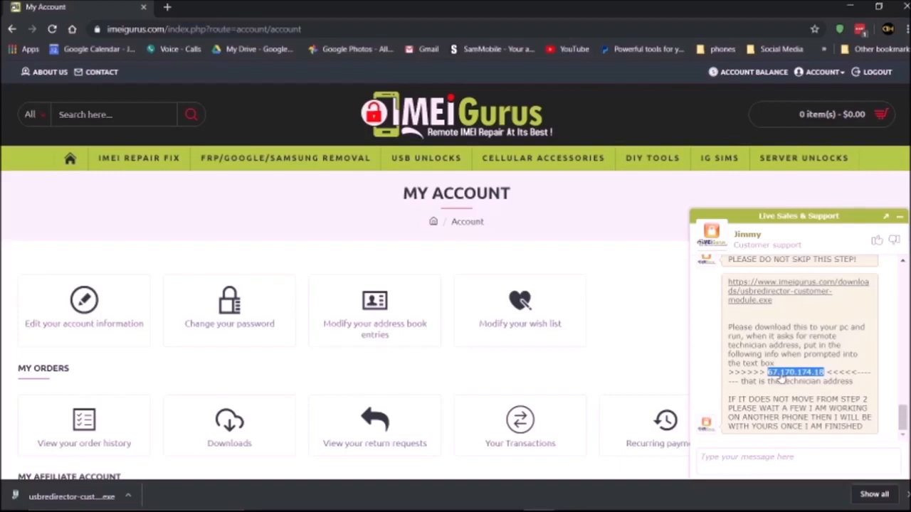
pyautogui.moveTo(766, 295)
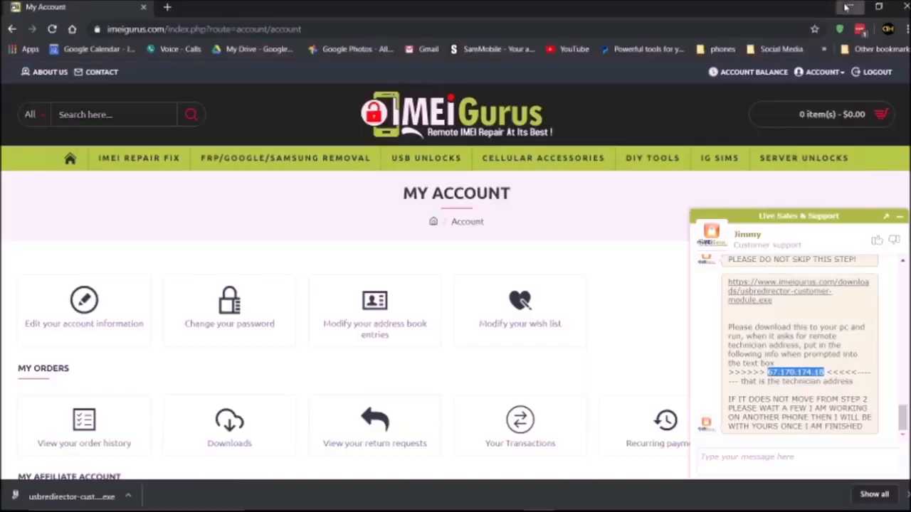
# - Launch the installer, pass the welcome step, and paste the remote technician address
pyautogui.click(849, 7)
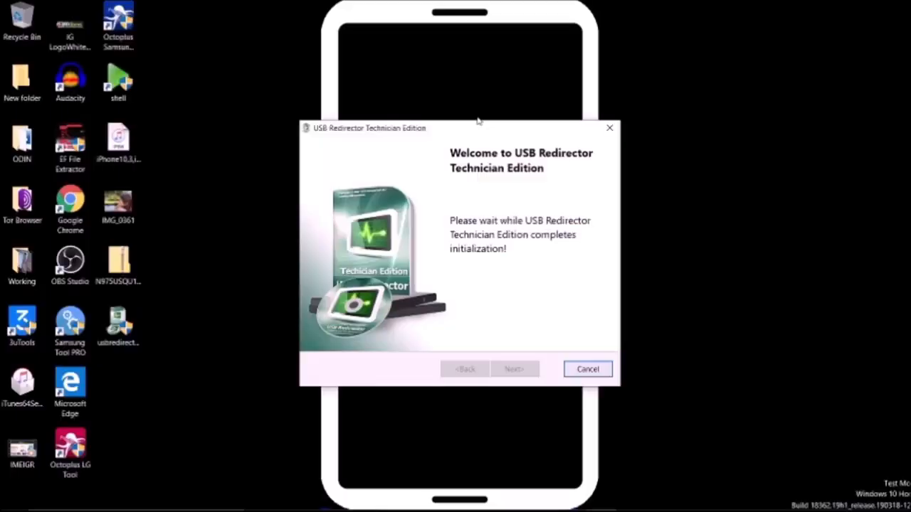
pyautogui.moveTo(483, 250)
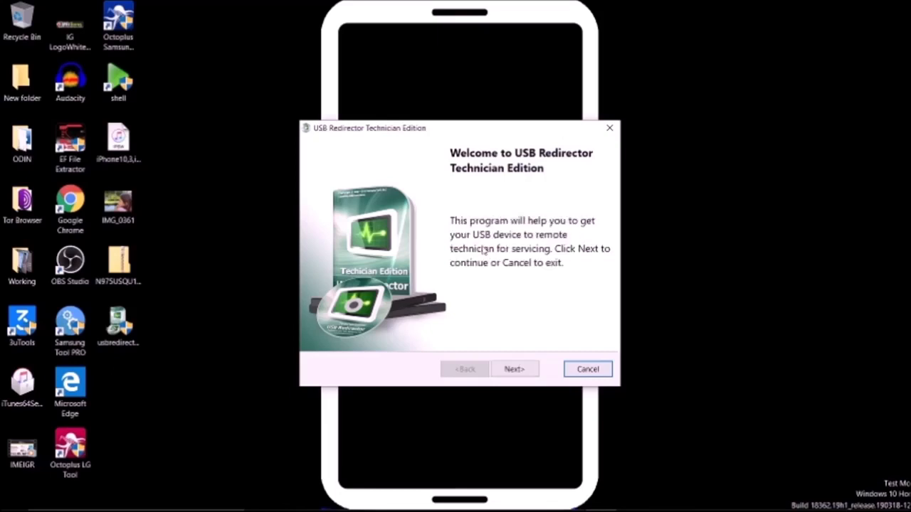
pyautogui.click(514, 369)
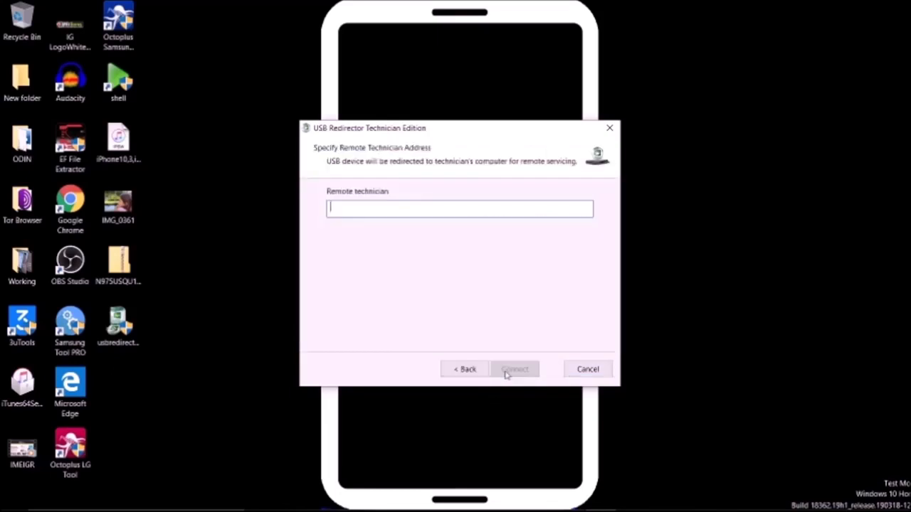
pyautogui.rightClick(460, 208)
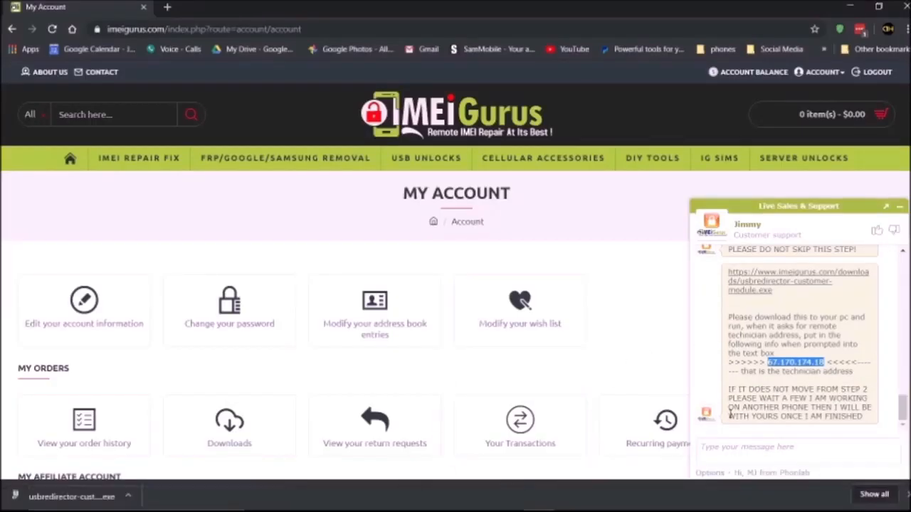
# - Reply 'ok' twice to acknowledge support's phone permission instructions
pyautogui.write('ok')
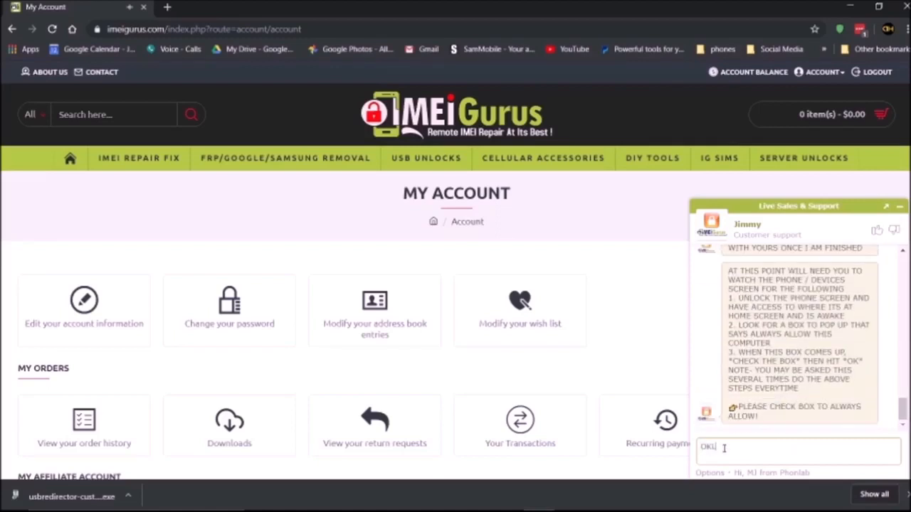
pyautogui.press('Return')
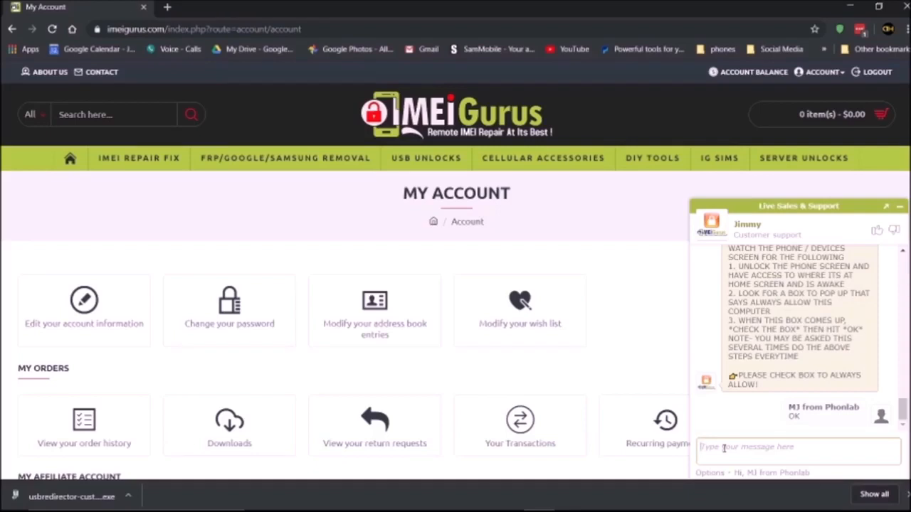
pyautogui.write('ok')
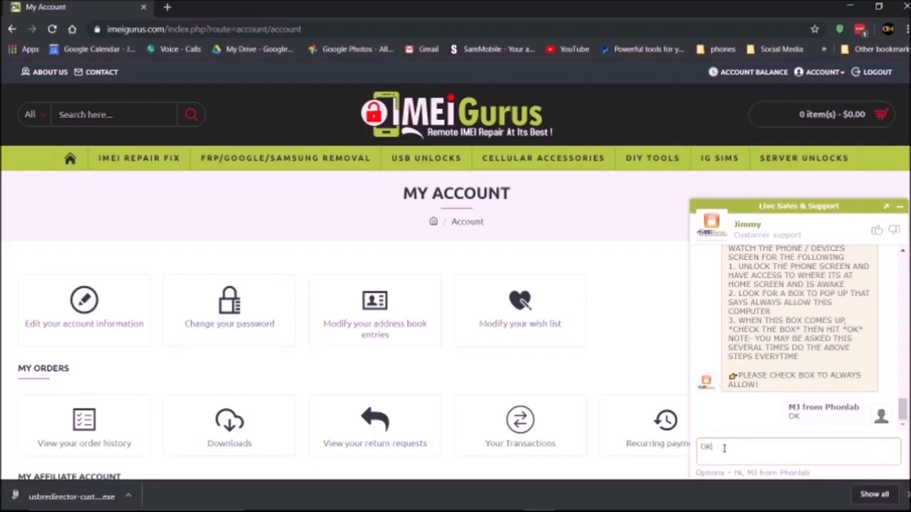
pyautogui.press('Return')
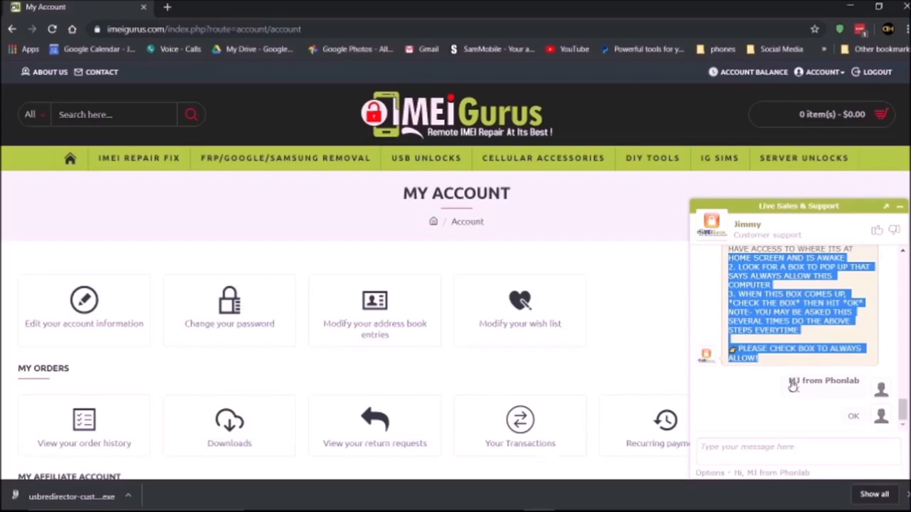
pyautogui.scroll(-3)
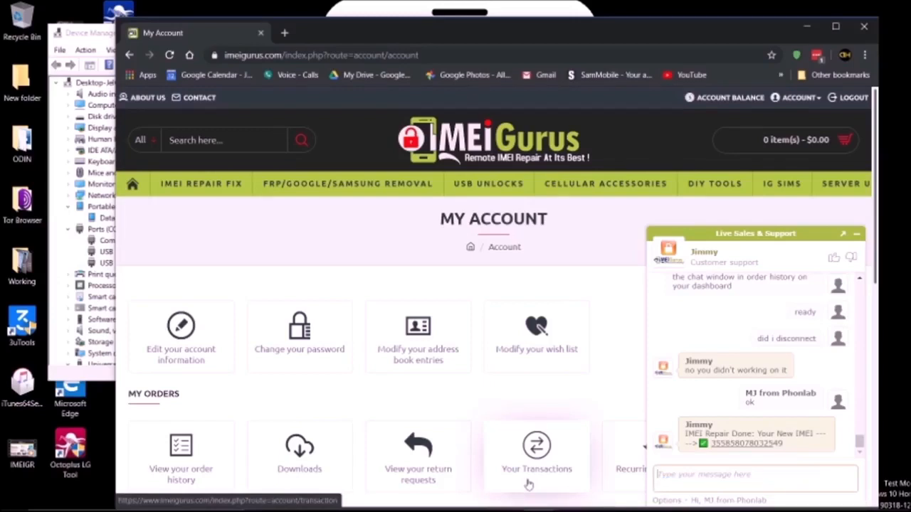
# - Thank support and schedule the chat transcript to be emailed when the chat ends
pyautogui.write('Than')
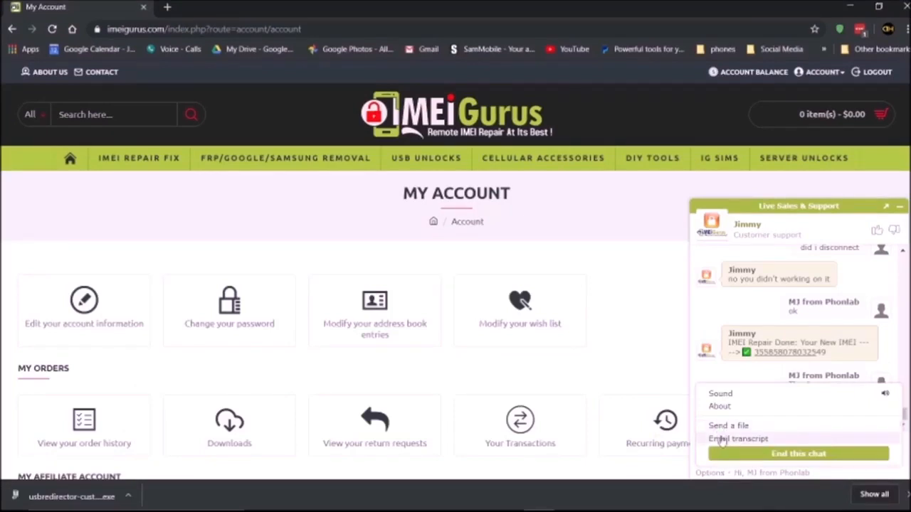
pyautogui.click(737, 439)
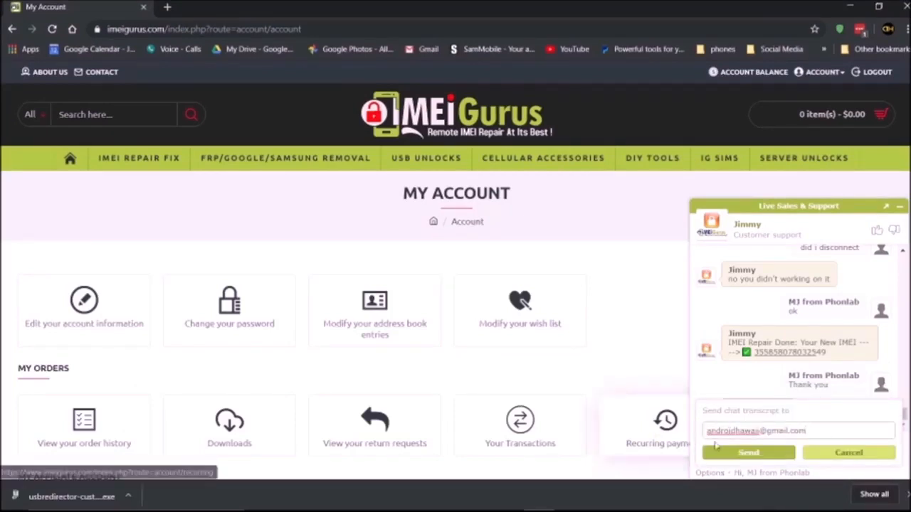
pyautogui.click(749, 453)
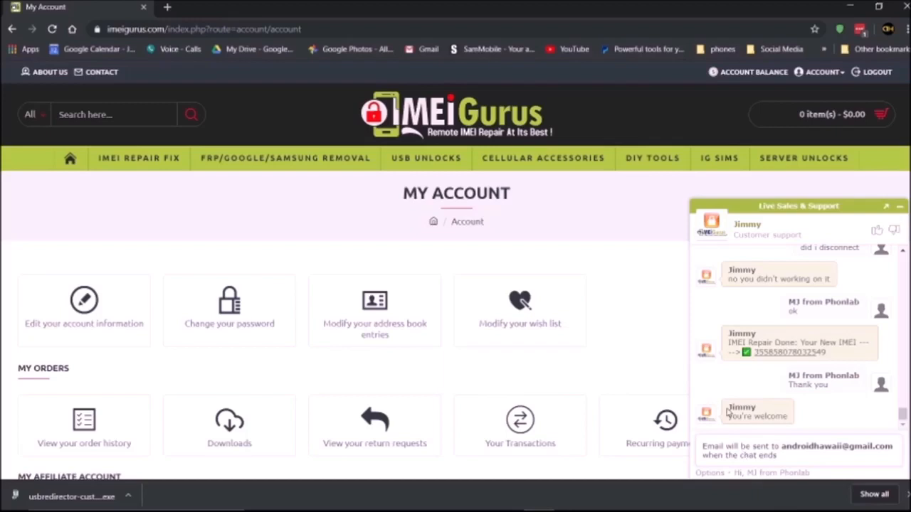
pyautogui.scroll(-3)
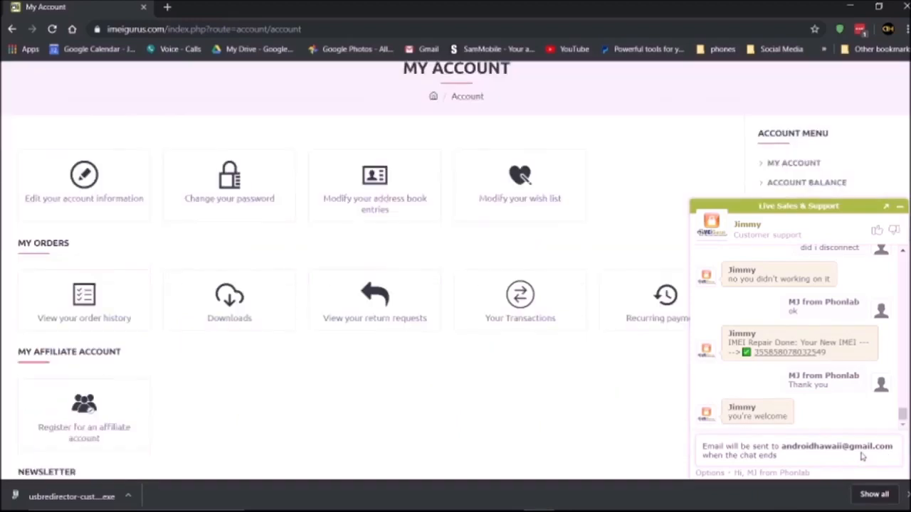